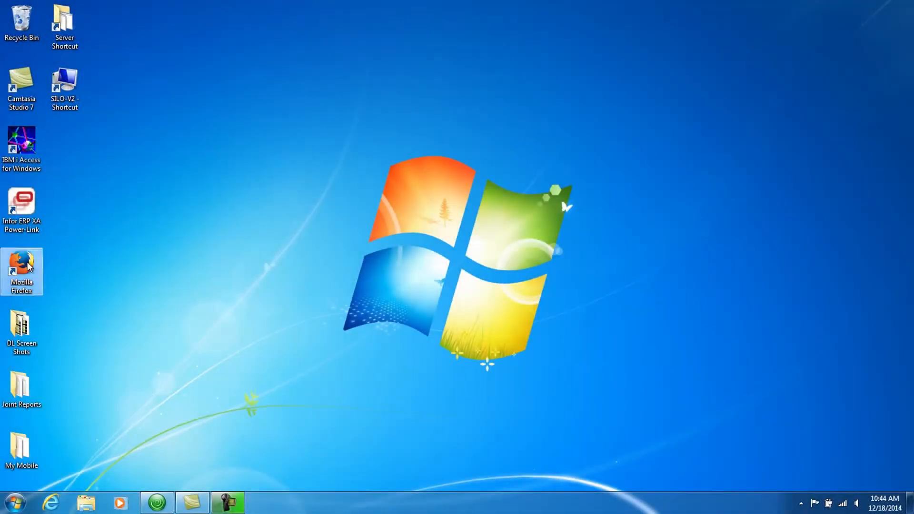
Step: Launch Firefox from the desktop and go to vault.mcelroy.com
double_click(22, 272)
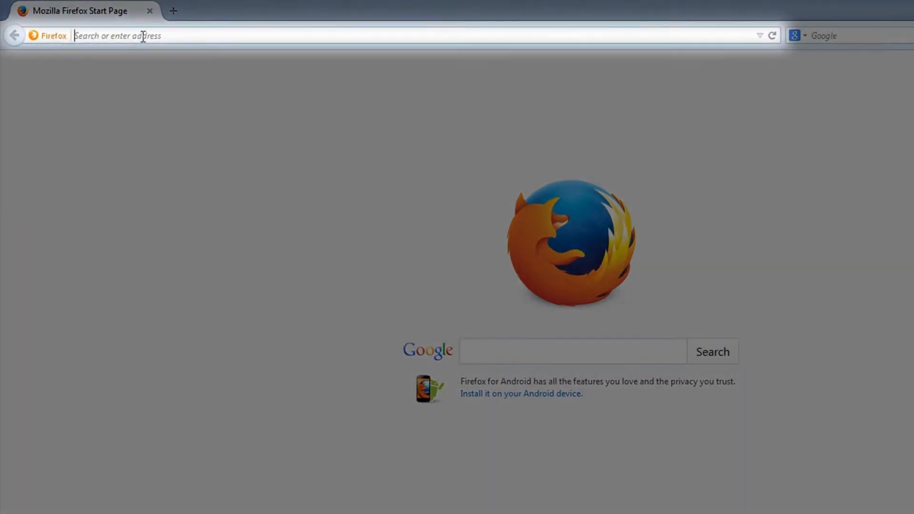
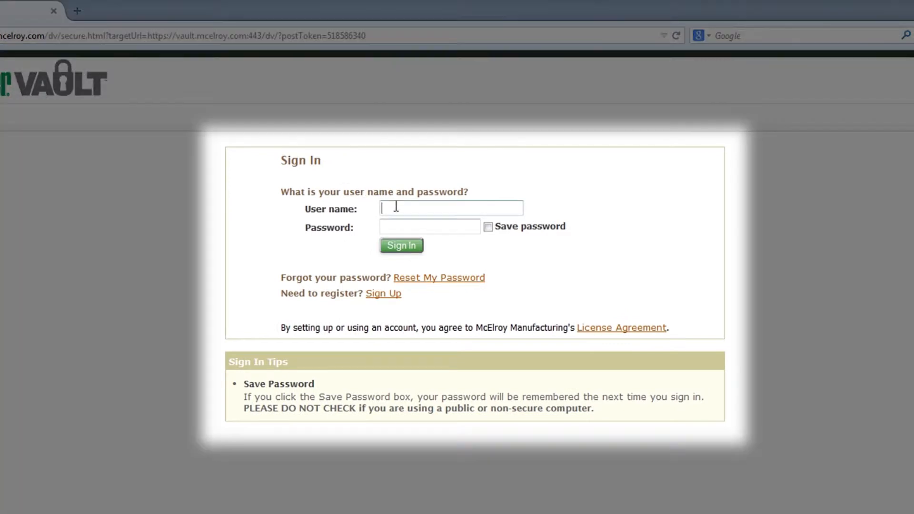
Step: Sign in as user 'jimmyjohn' with the account password
text(jimmyjohn)
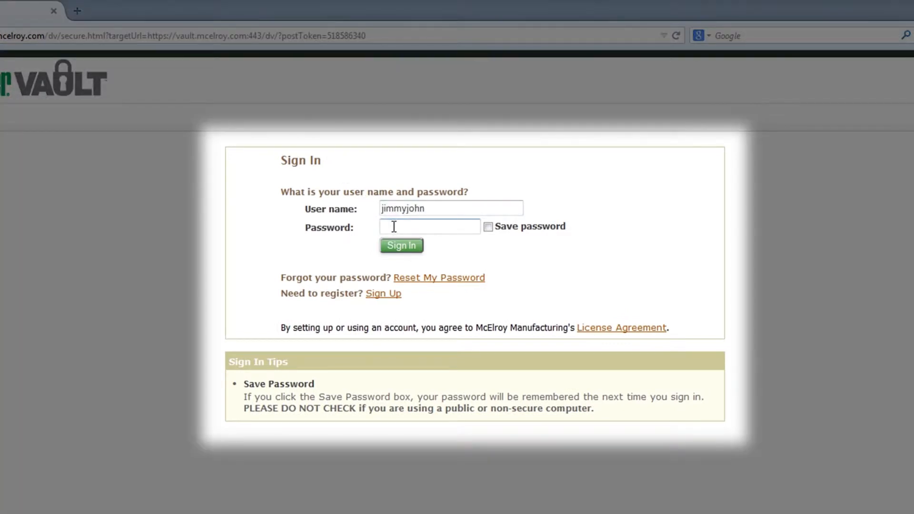
text(password)
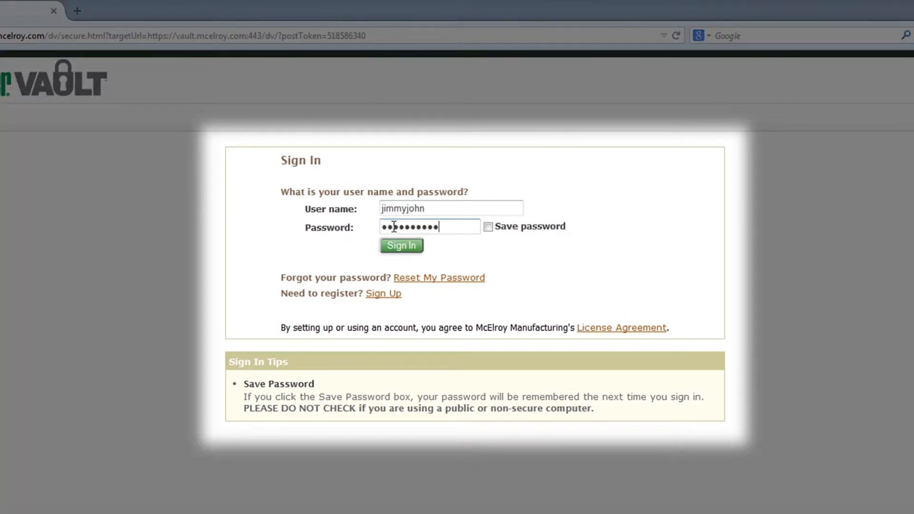
click(401, 245)
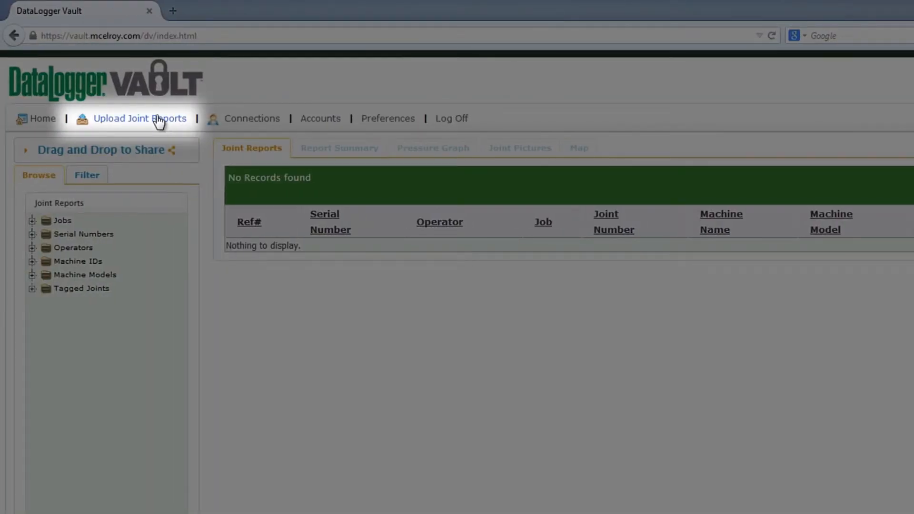
mouse_move(139, 118)
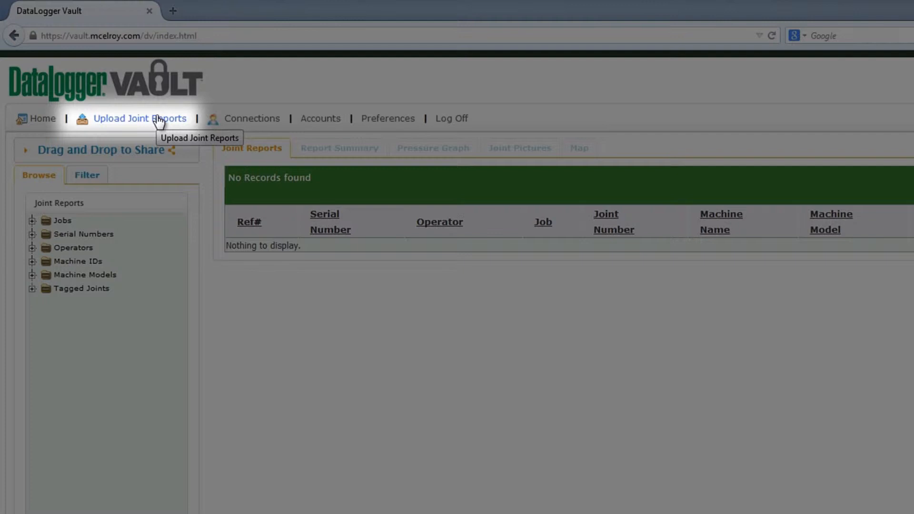
Step: Bring up the Upload Joint Reports window from the top navigation bar
click(139, 119)
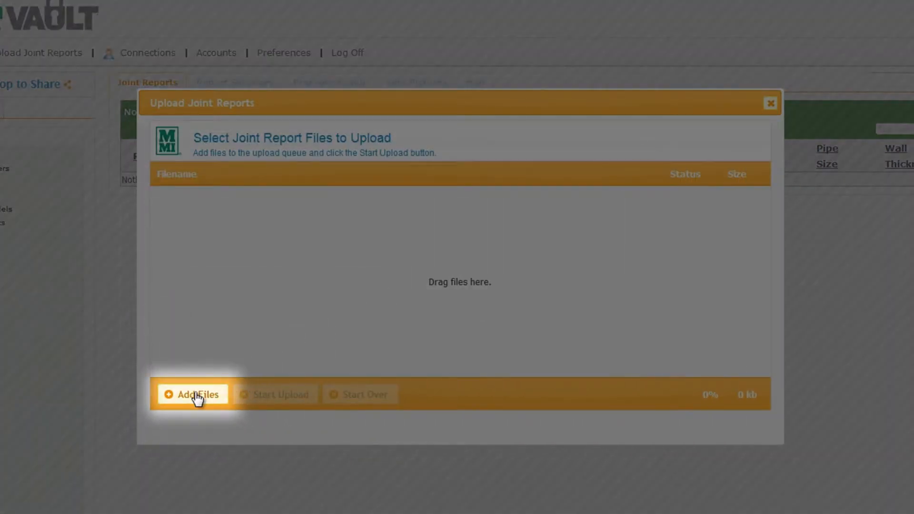
Step: Add all four DL5 files from the Desktop's Joint Reports folder to the upload queue
click(192, 394)
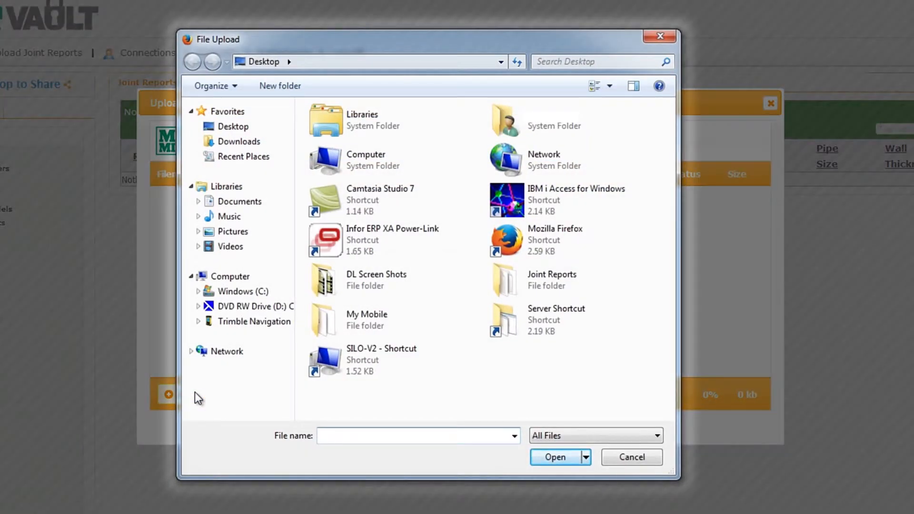
click(552, 280)
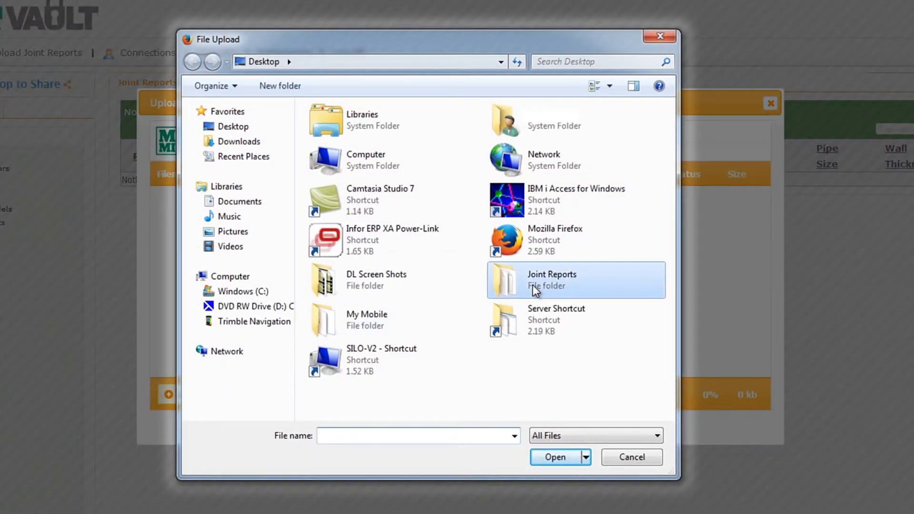
double_click(551, 280)
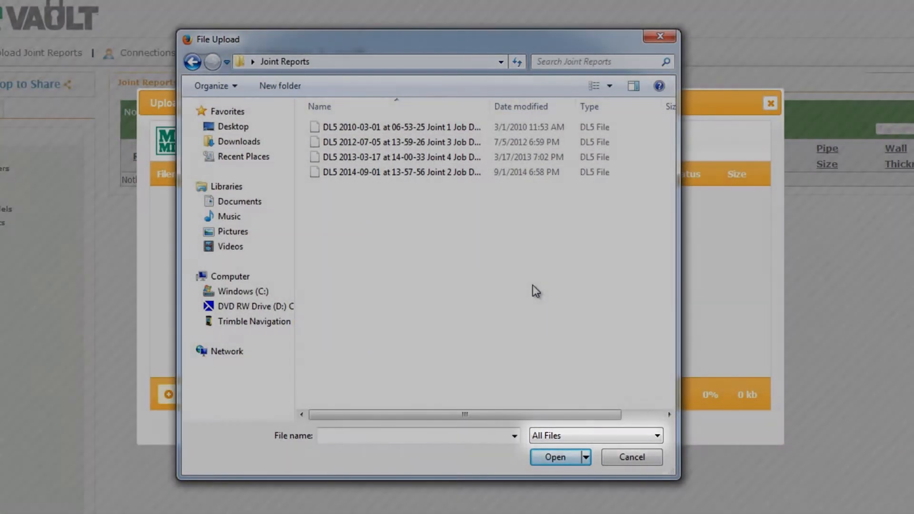
click(401, 172)
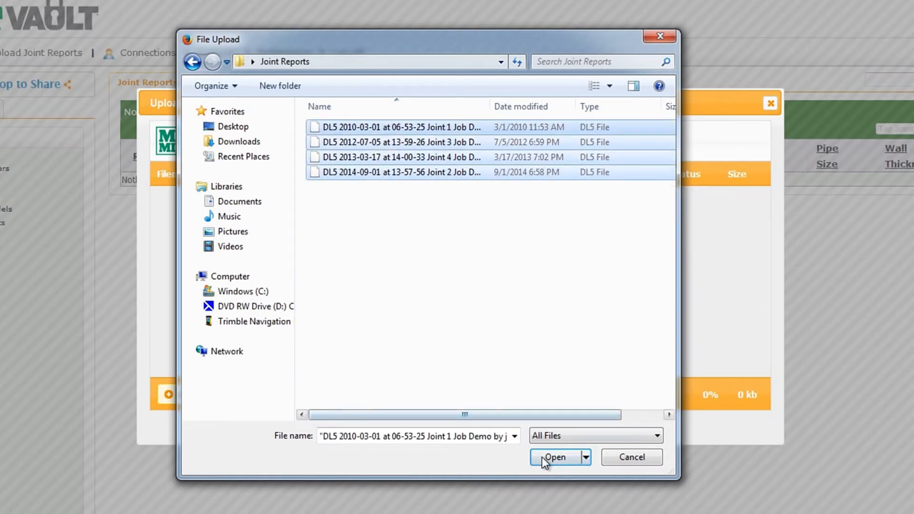
click(553, 458)
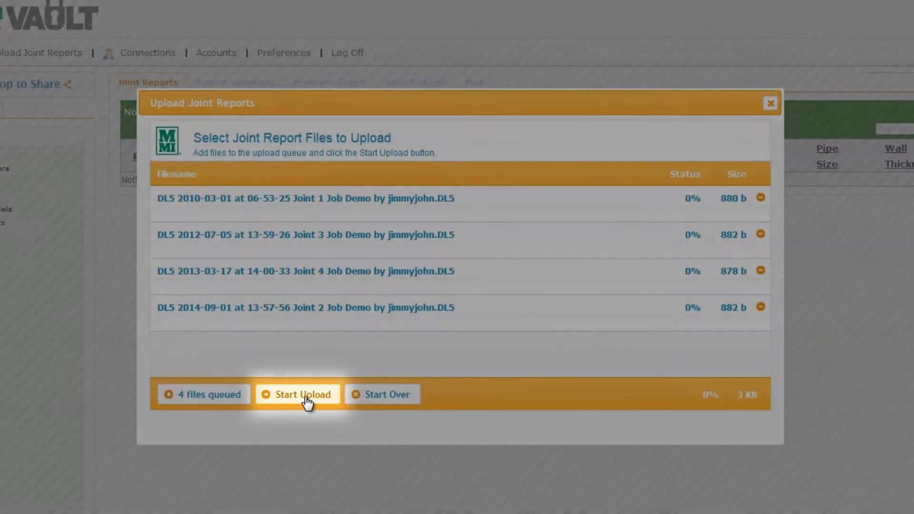
Step: Start the upload until all four reports read Successfully Uploaded, then close the window
click(303, 395)
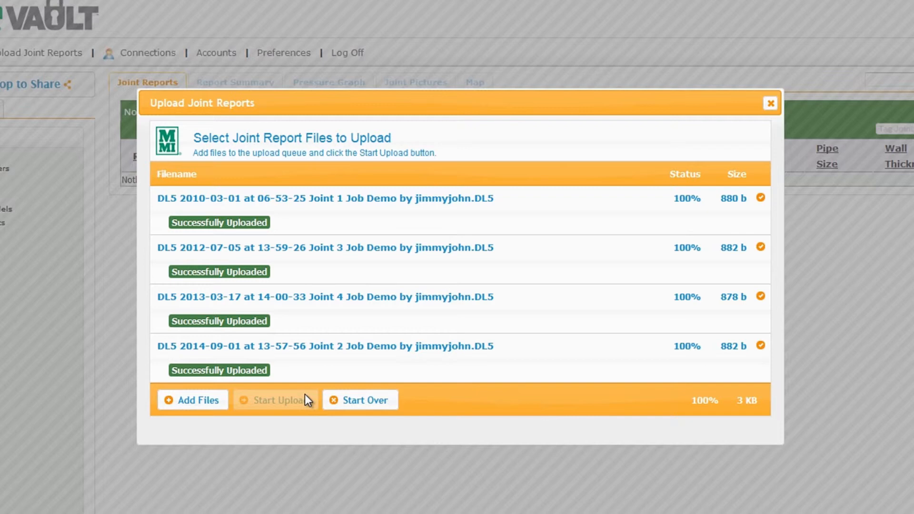
mouse_move(581, 464)
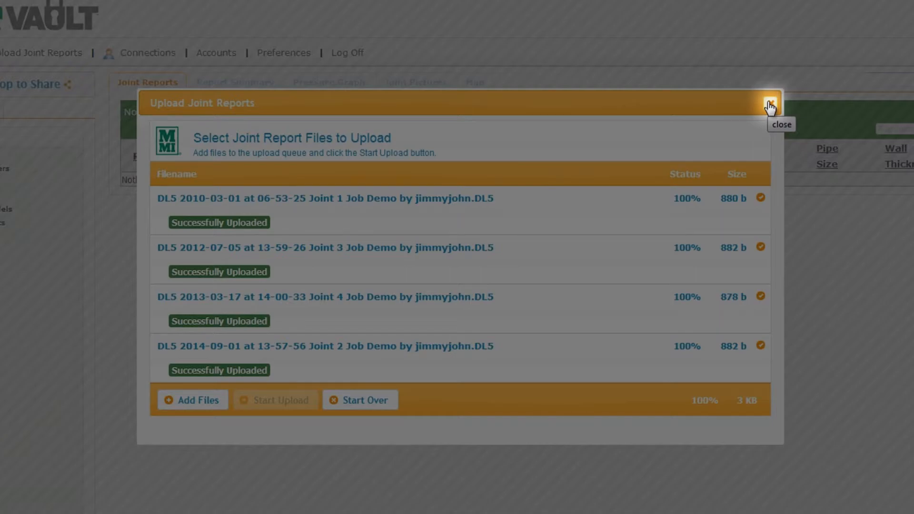
click(770, 104)
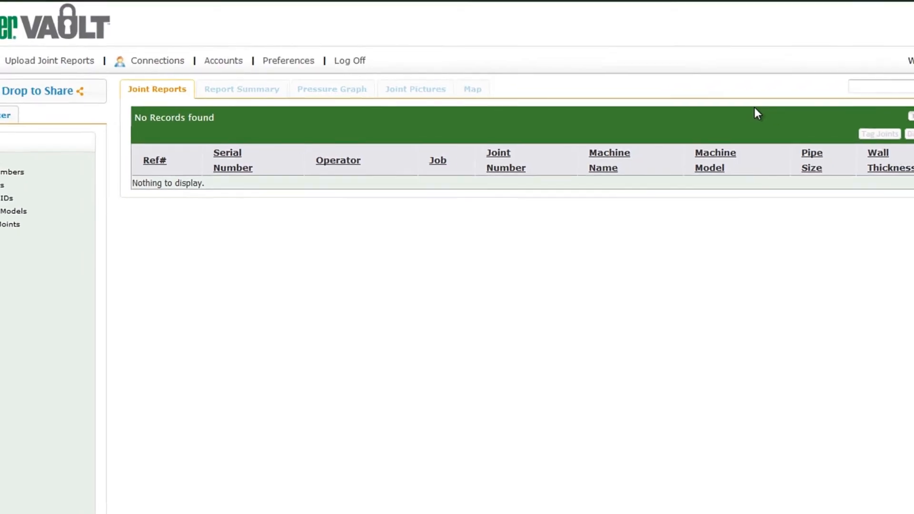